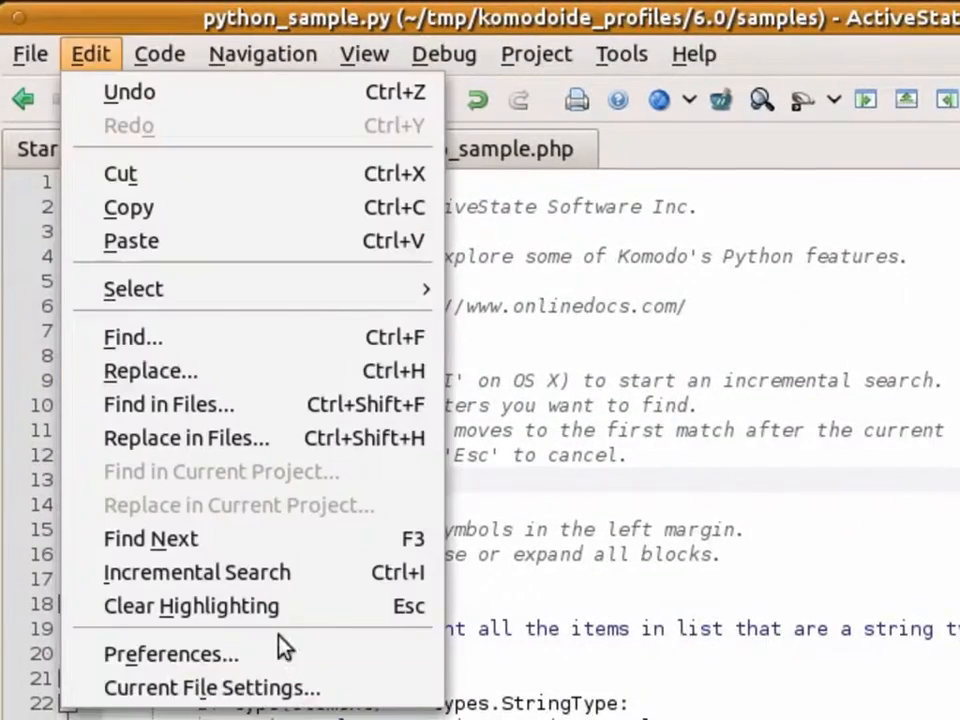
Open the Editor > Key Bindings page of Komodo's Preferences
left_click(170, 653)
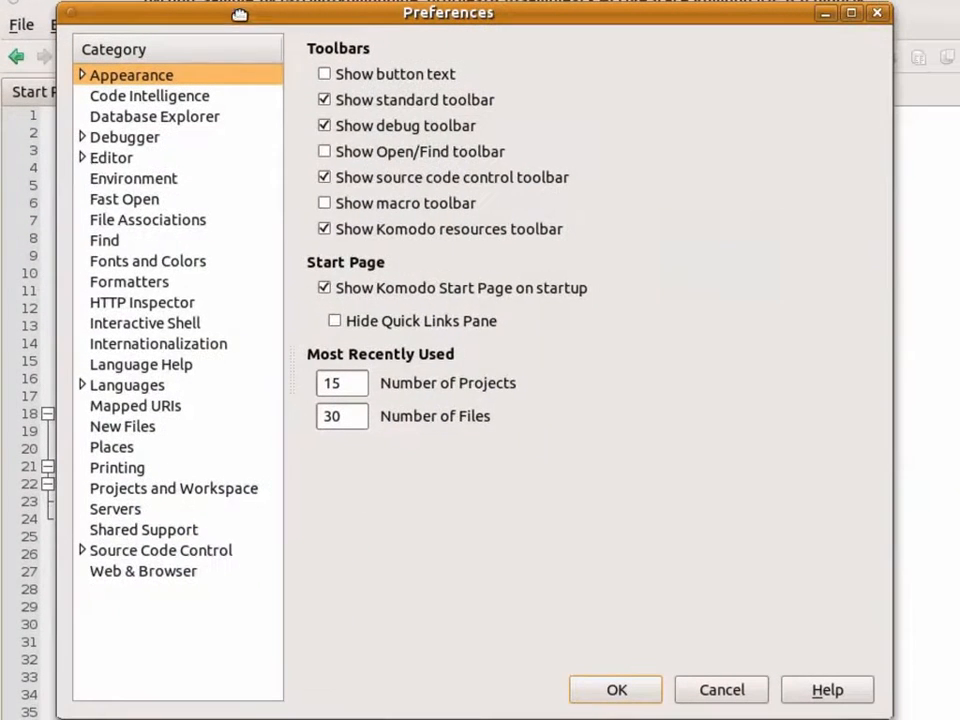
left_click(111, 157)
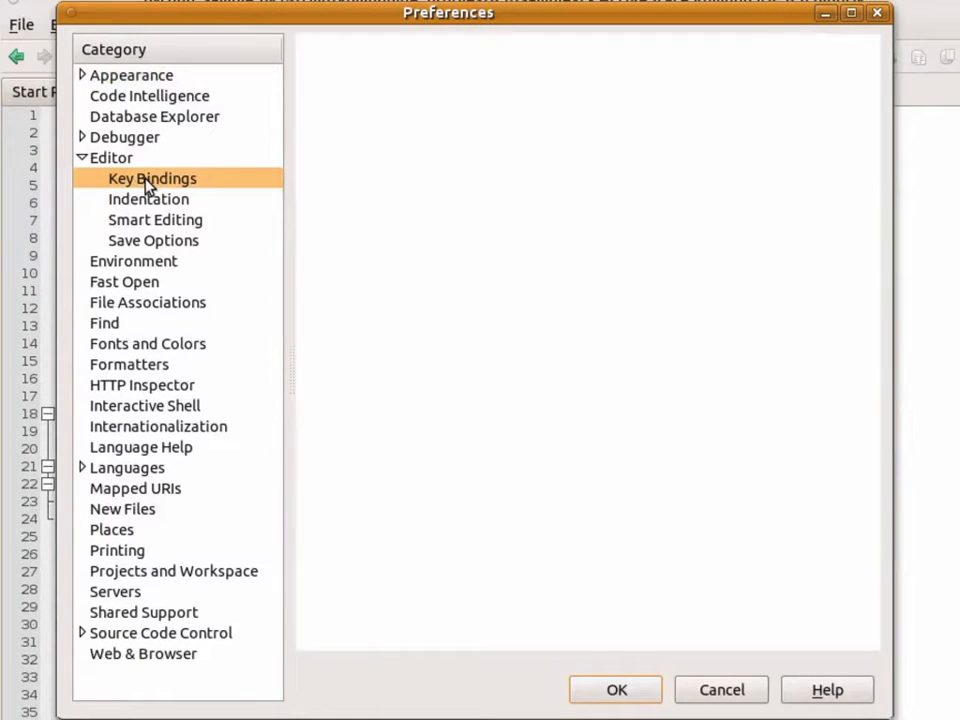
left_click(152, 178)
type("Todd_")
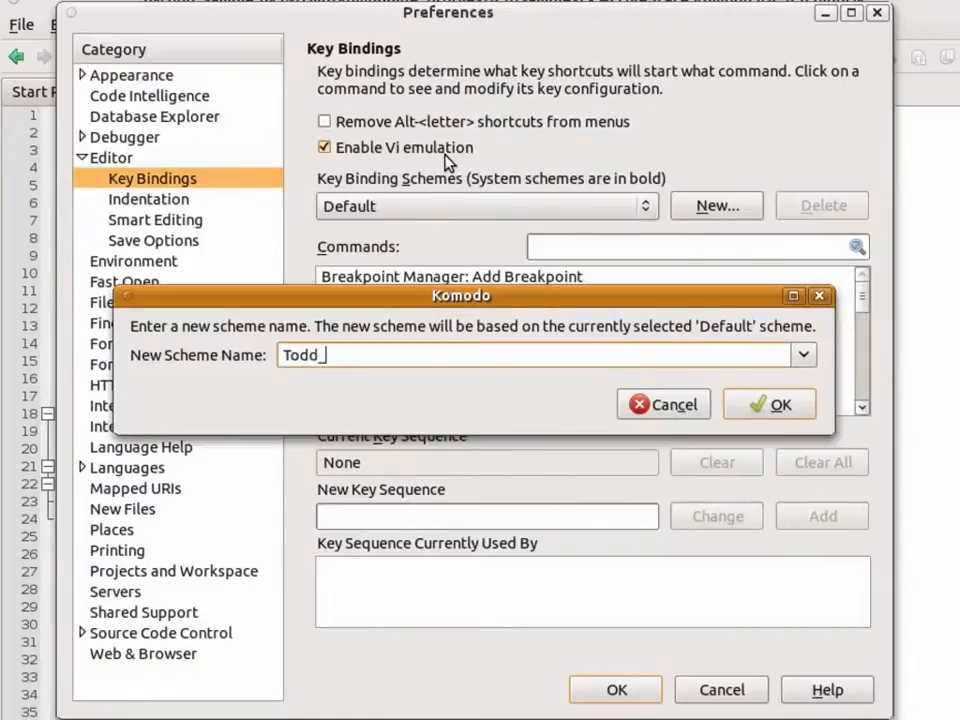
Create the Todd_vi scheme and clear the Ctrl+V shortcut for 'Editor: Vi: Enter visual block mode'
left_click(769, 404)
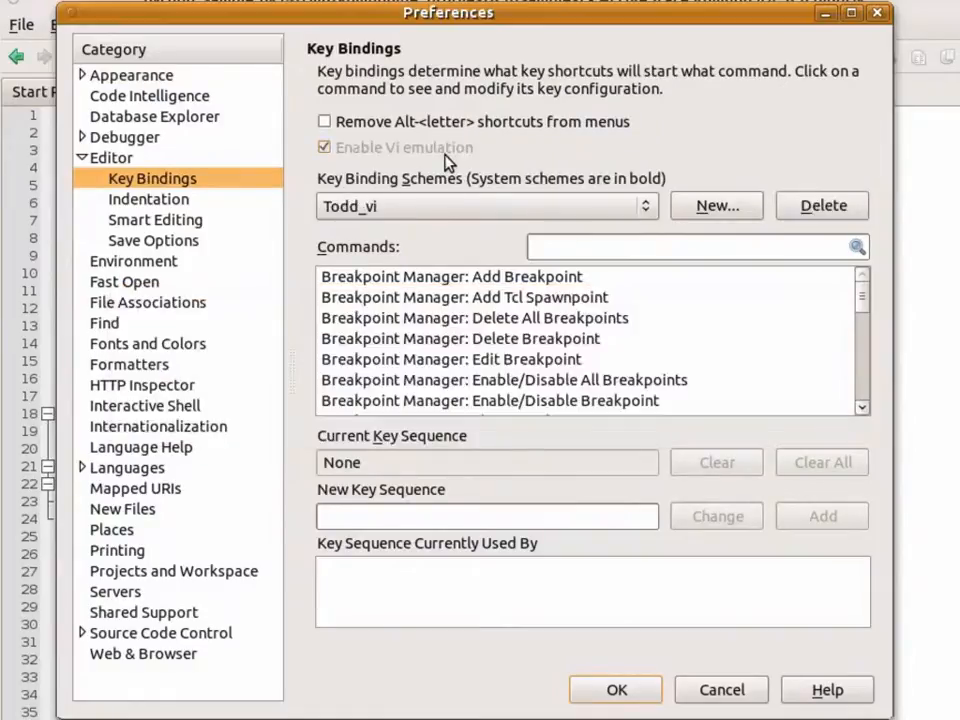
mouse_move(541, 452)
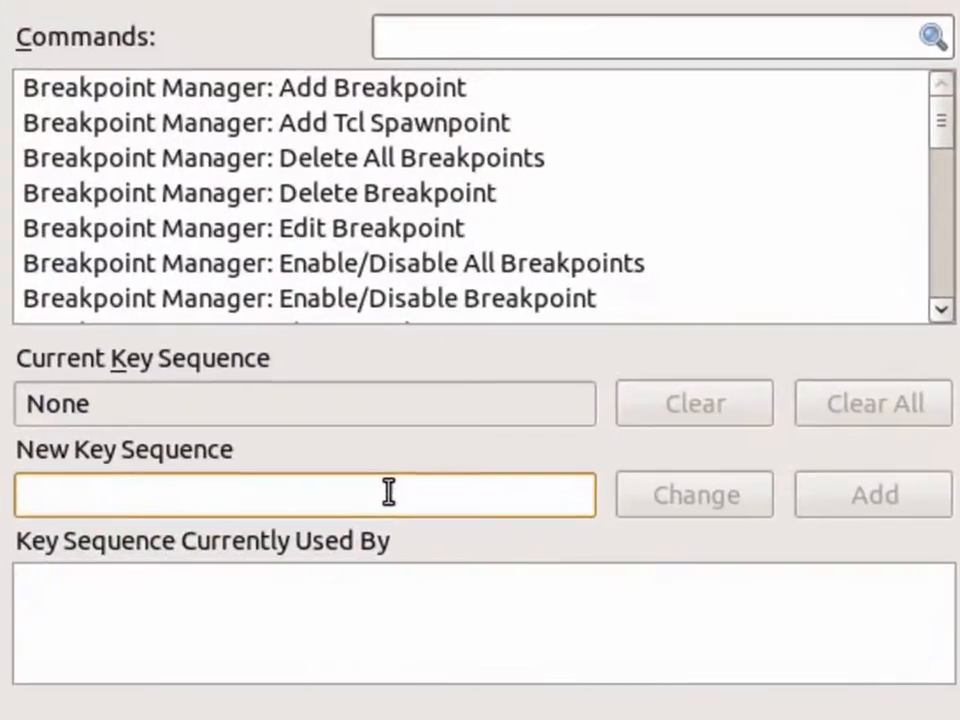
type("Ctrl+V")
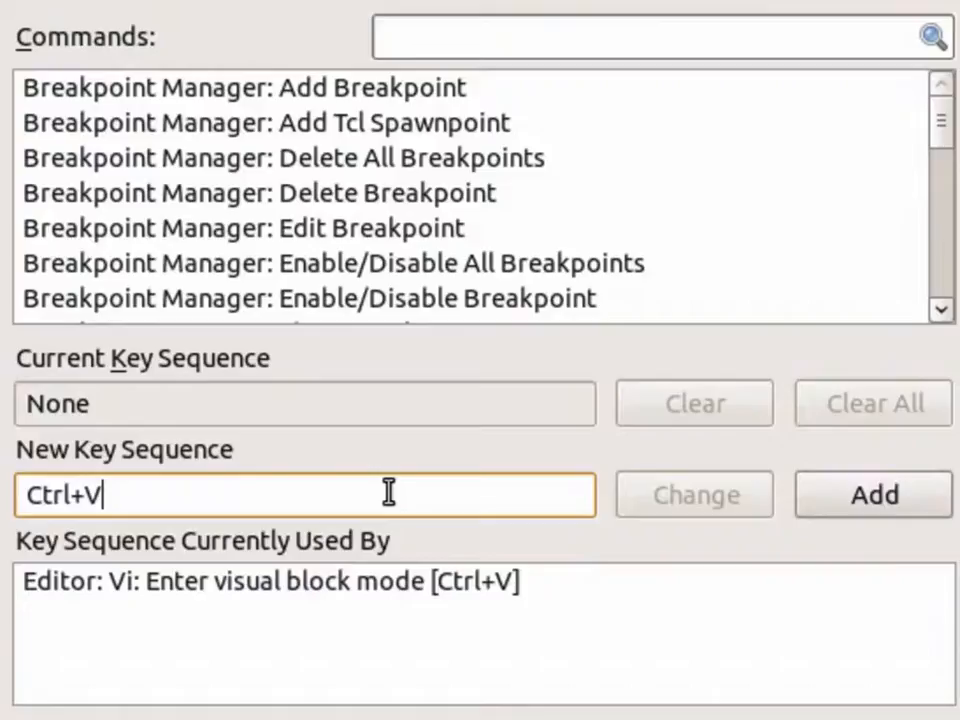
mouse_move(375, 605)
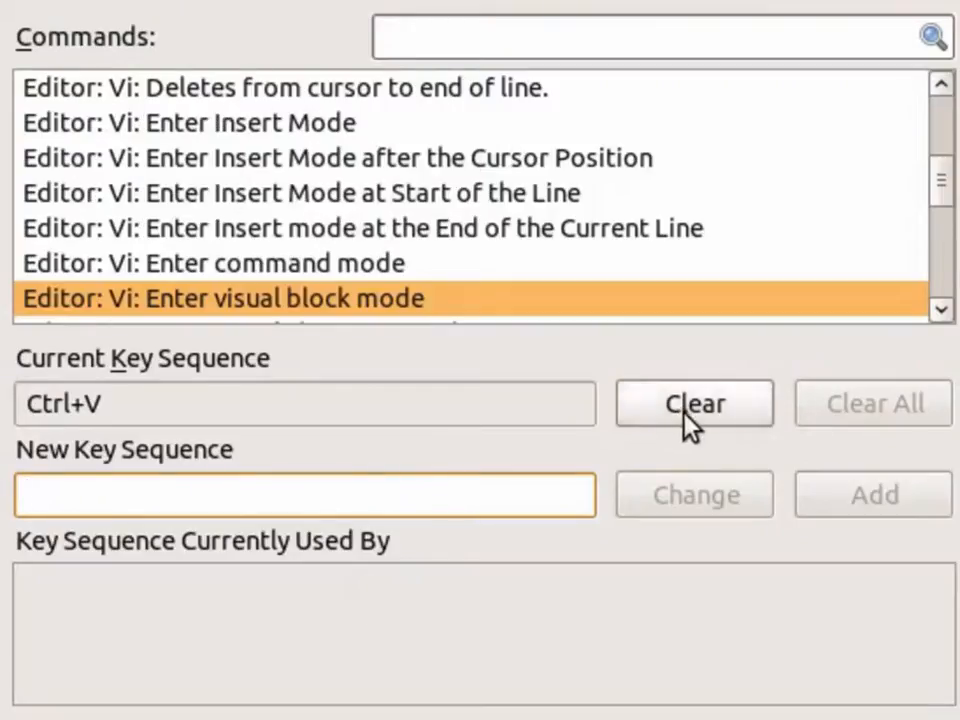
left_click(694, 404)
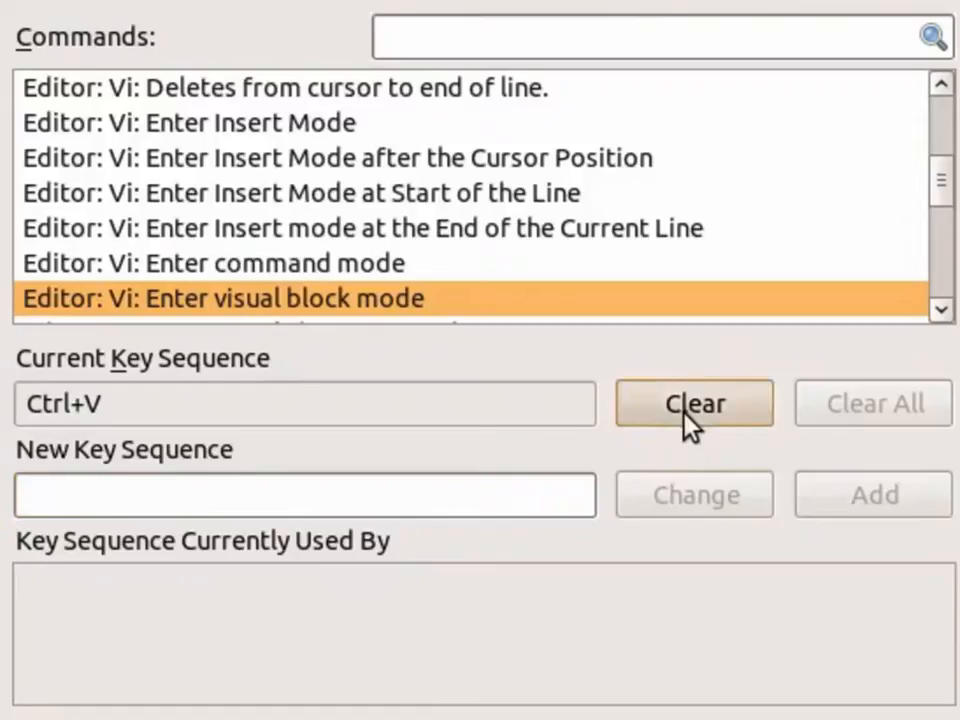
left_click(693, 403)
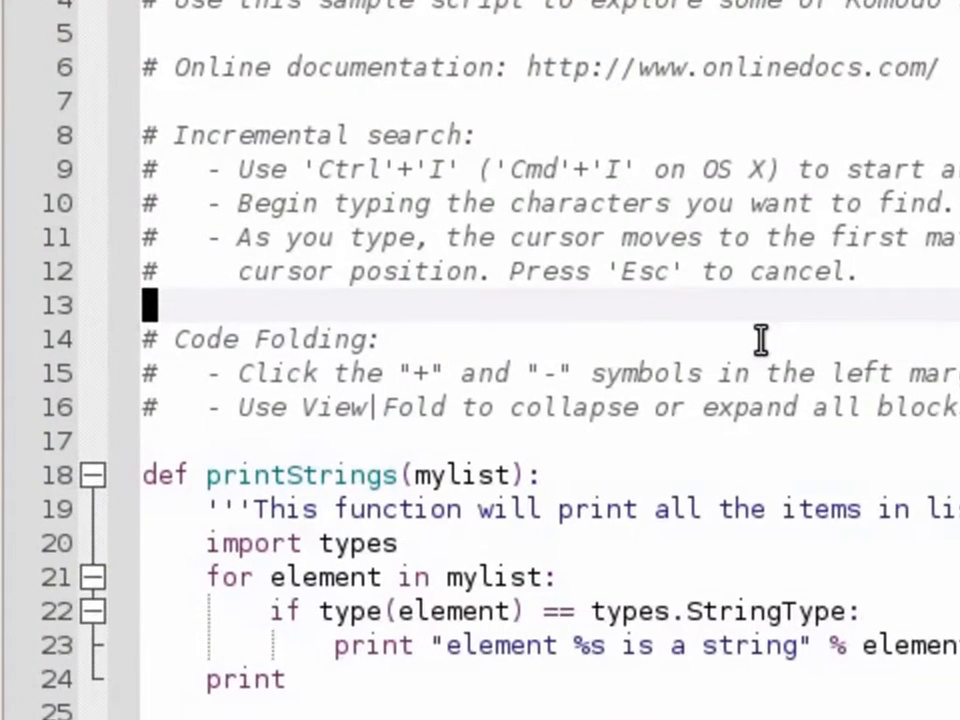
Type 'cool' on blank line 13 of python_sample.py in Vi insert mode
scroll("down", 3)
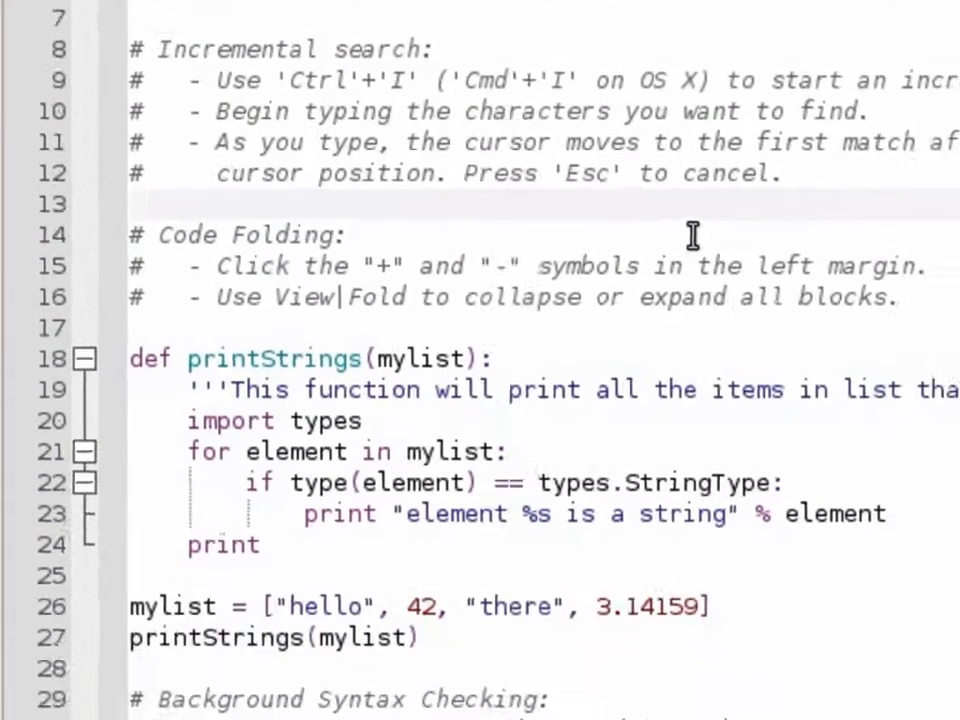
scroll("down", 3)
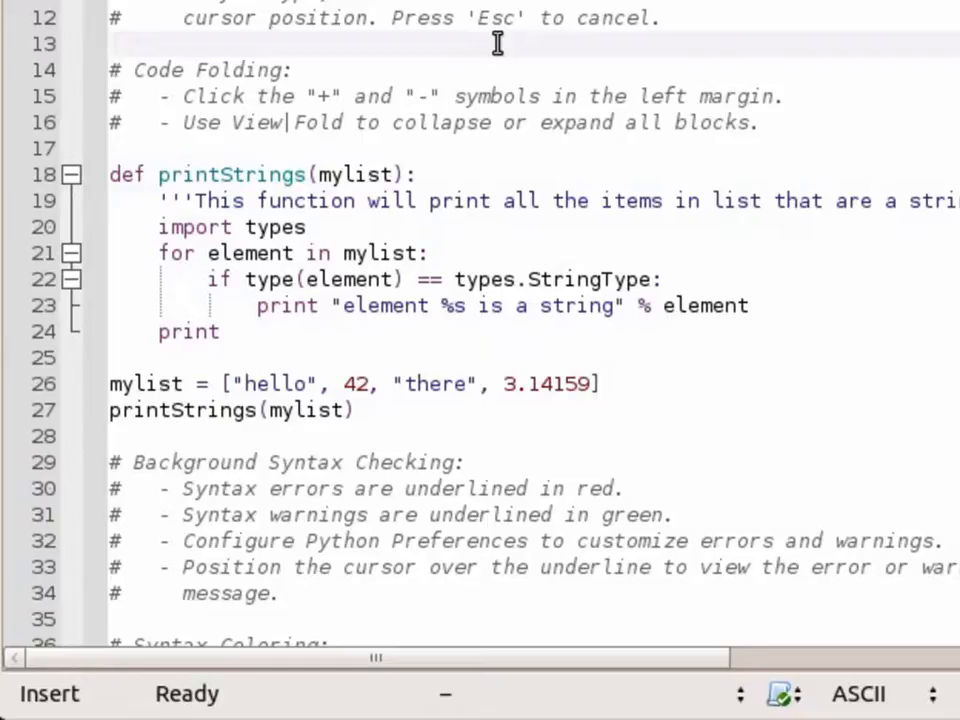
type("d")
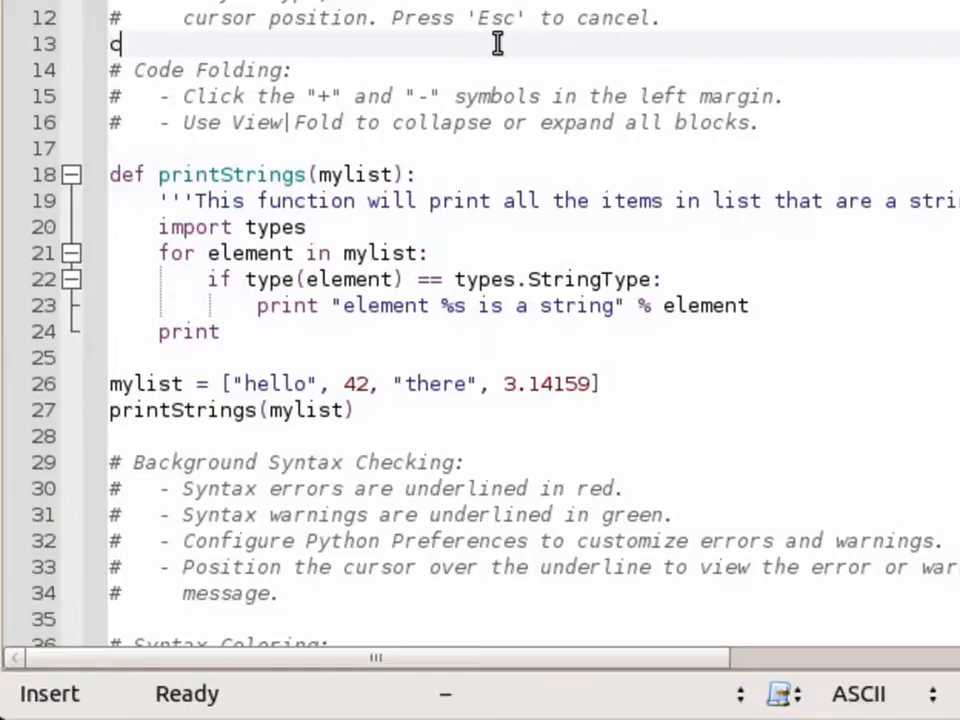
type("ool")
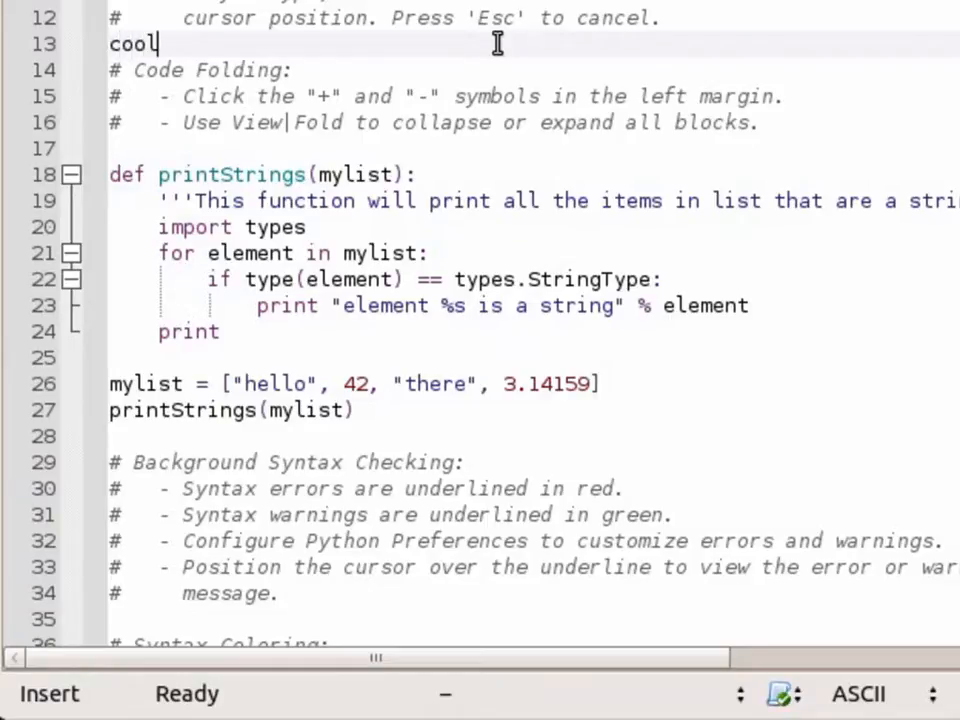
scroll("up", 3)
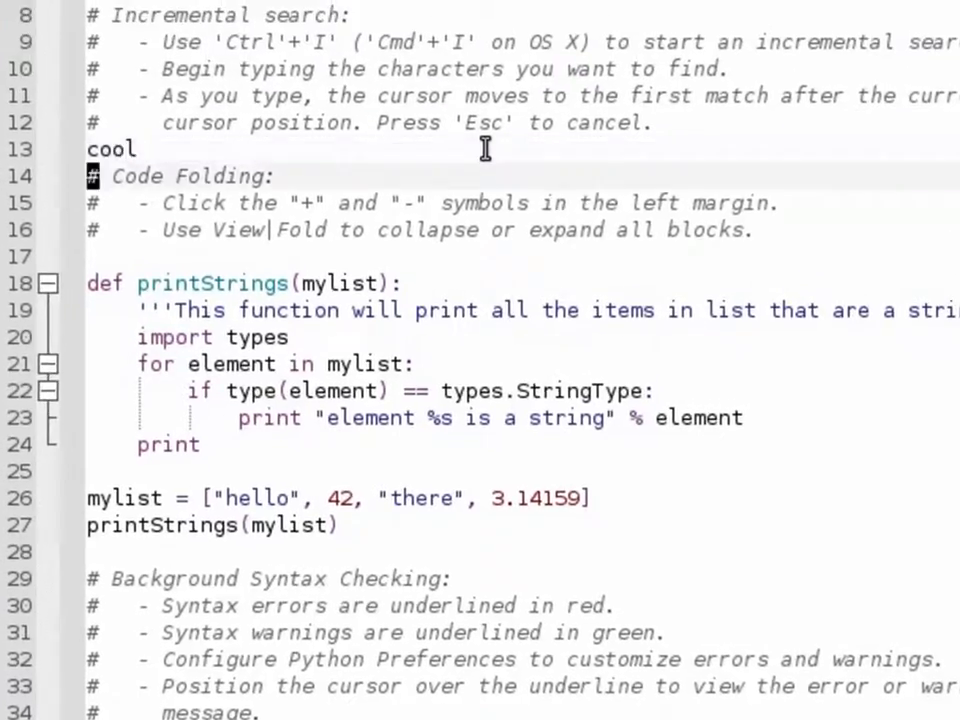
left_click(166, 202)
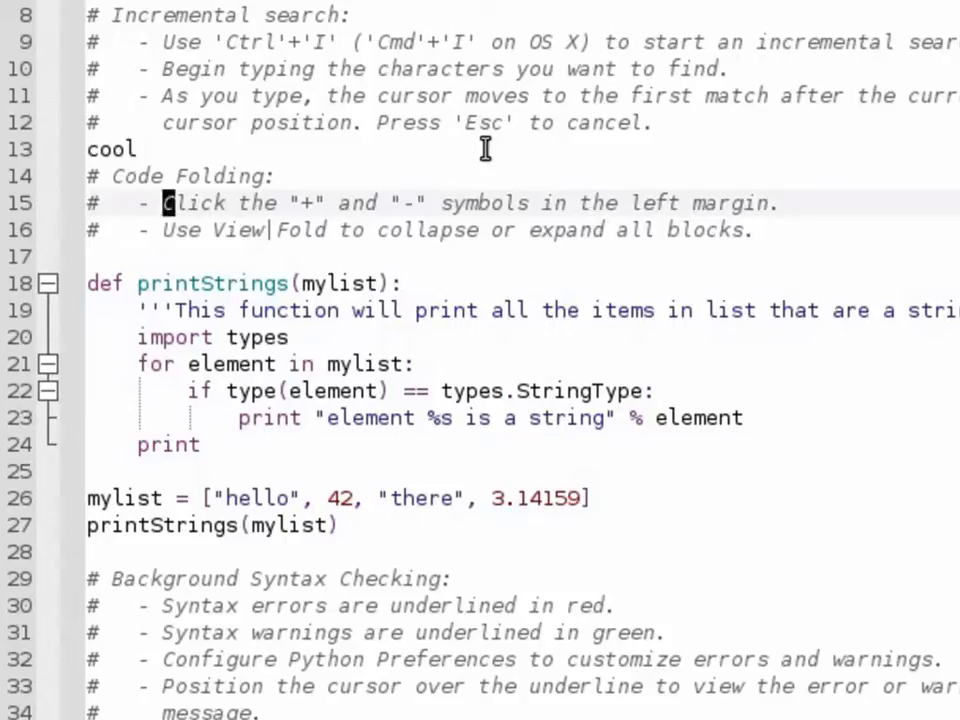
Change 'Click' on line 15 to 'My new word', then delete those words
type("My new")
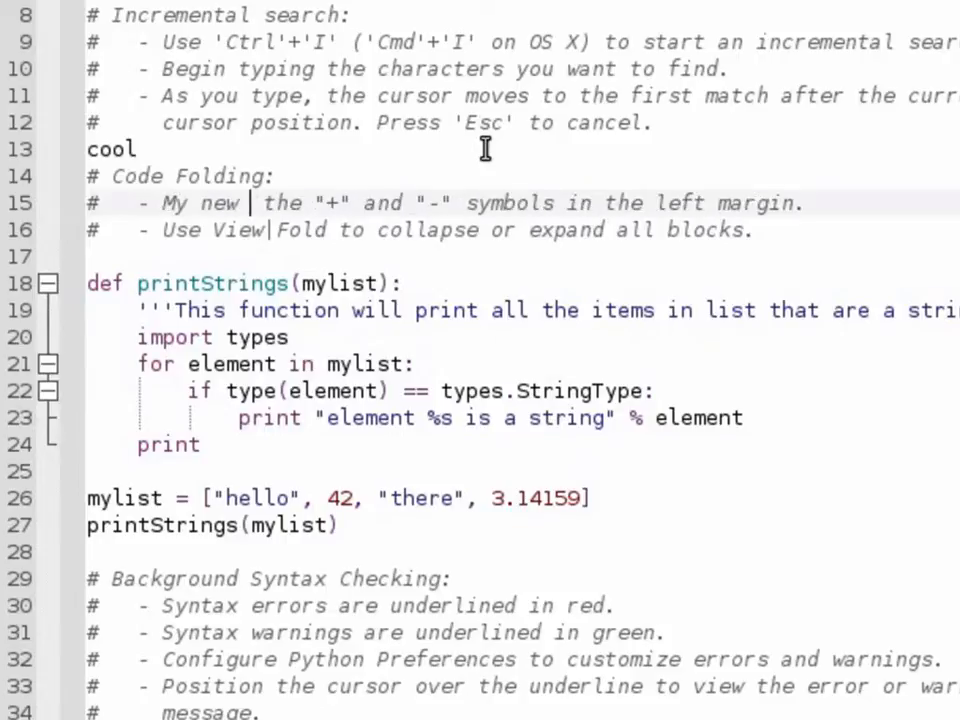
type("word")
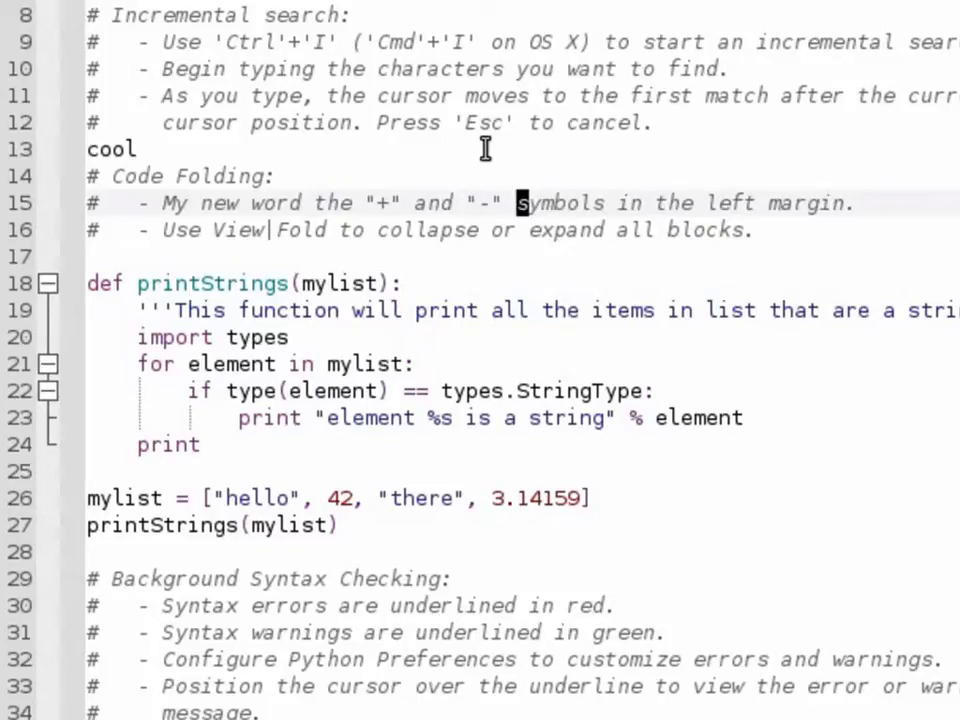
type("My new word")
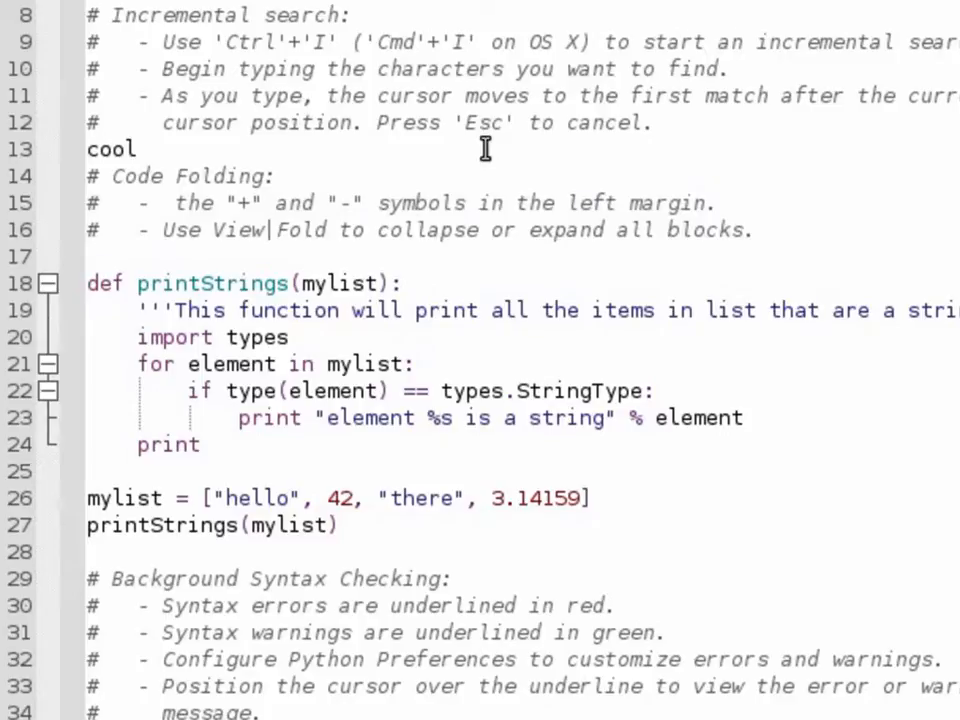
scroll("down", 3)
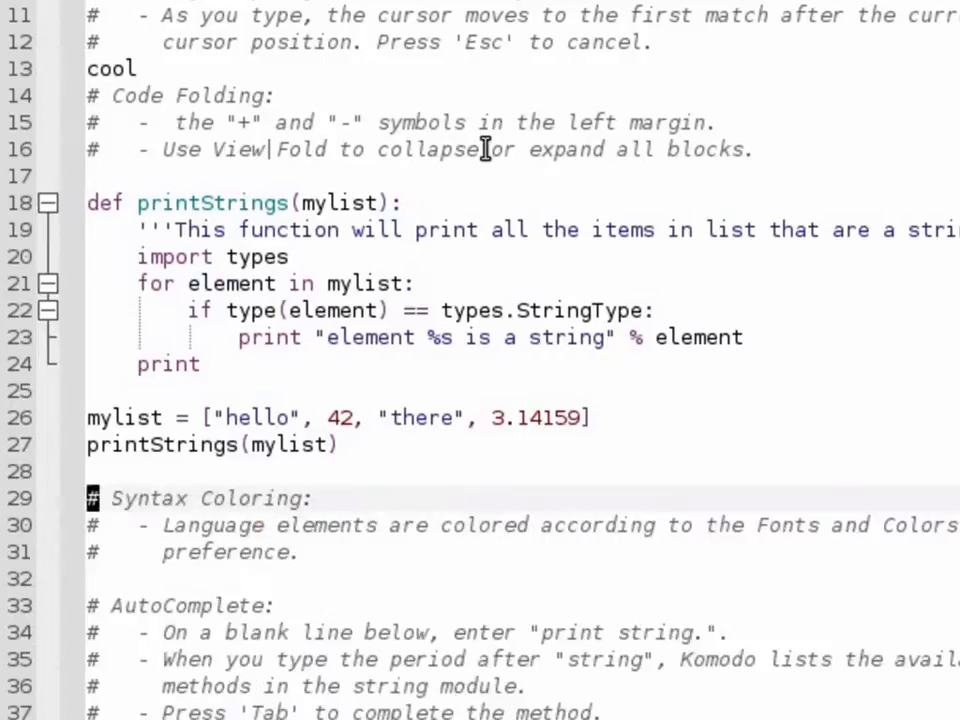
scroll("down", 3)
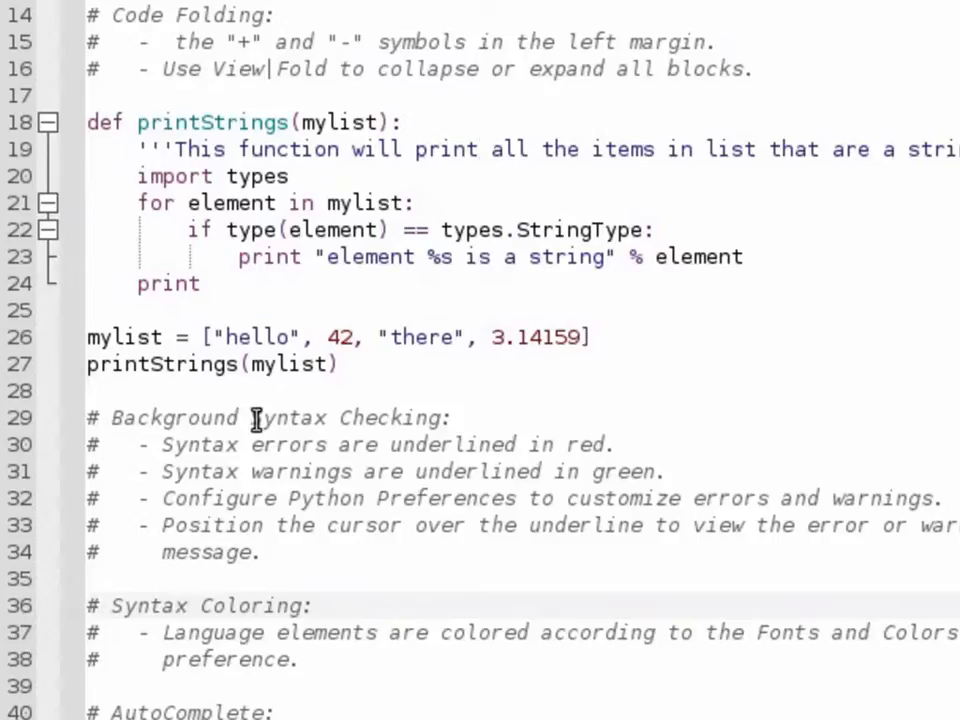
scroll("down", 3)
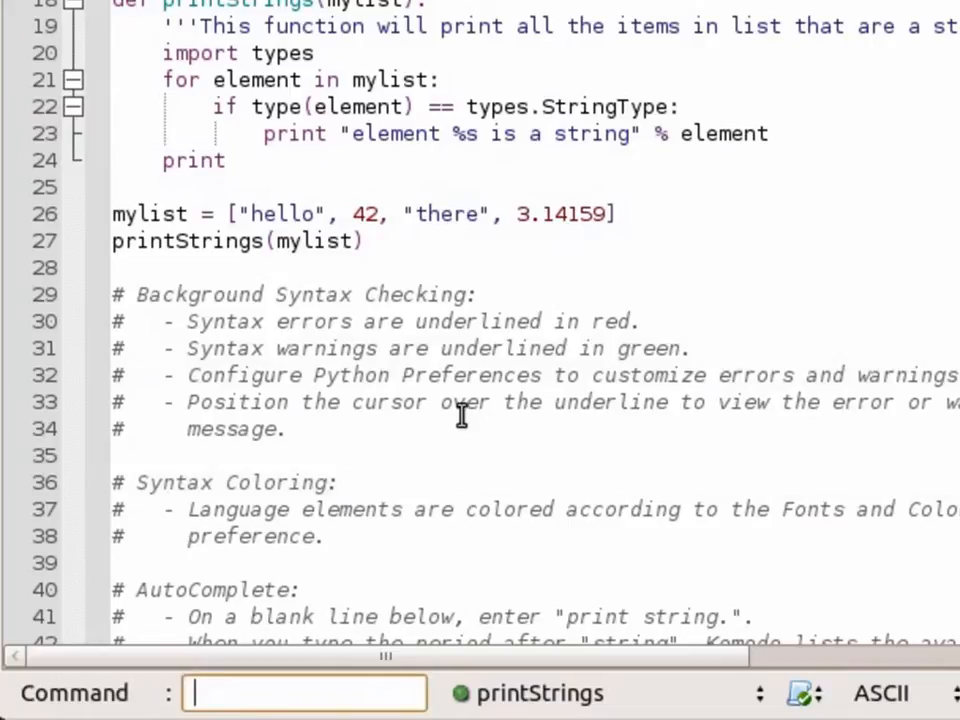
type("s/")
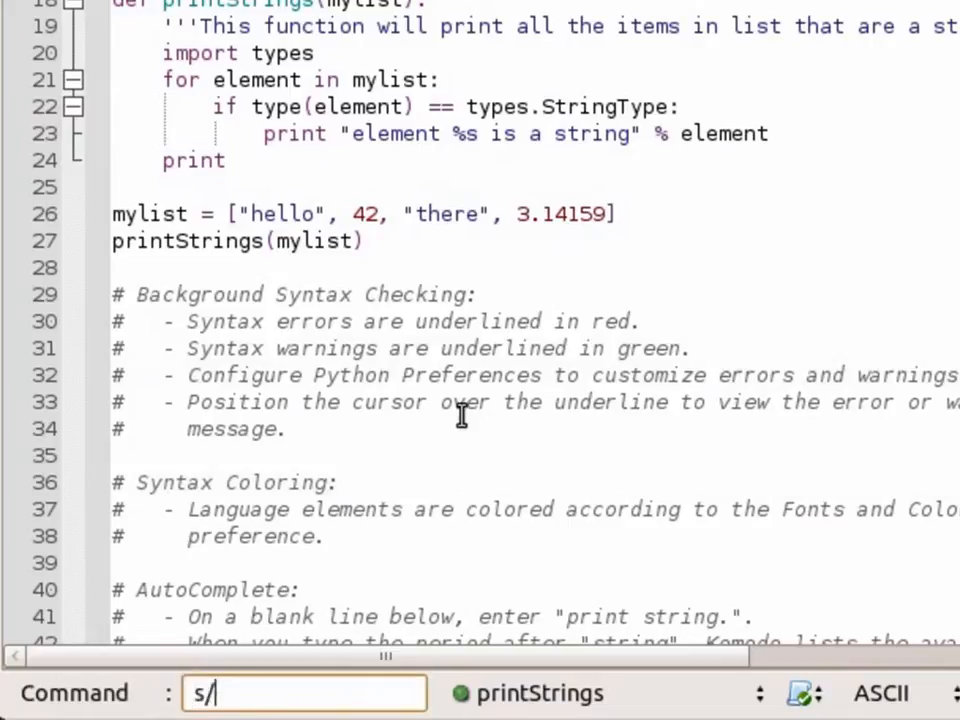
type("error/")
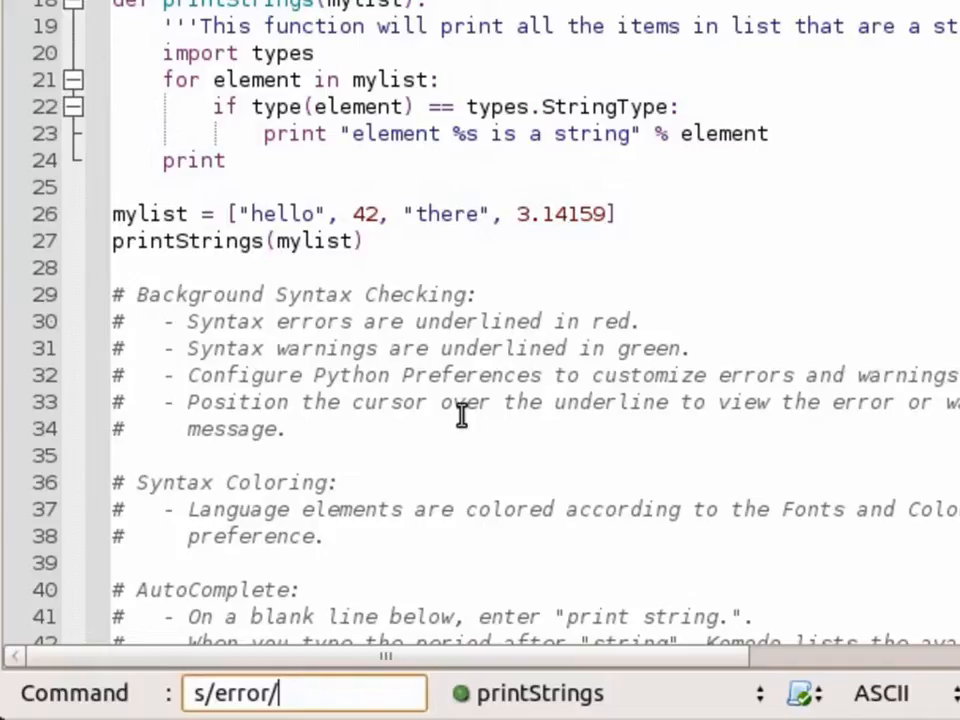
key("Return")
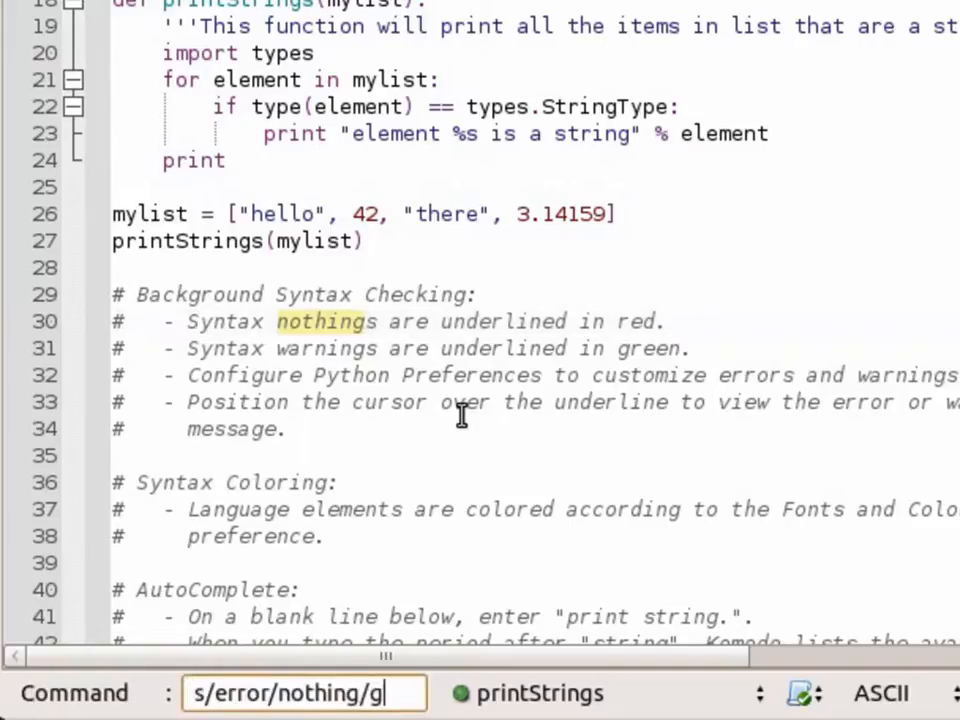
type("1")
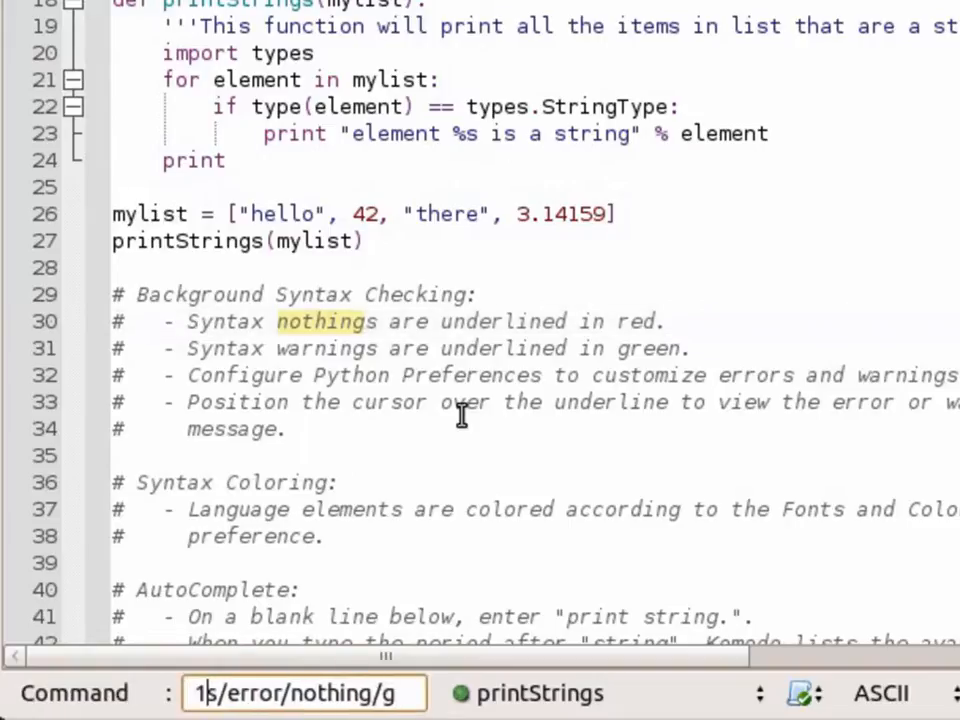
key("Return")
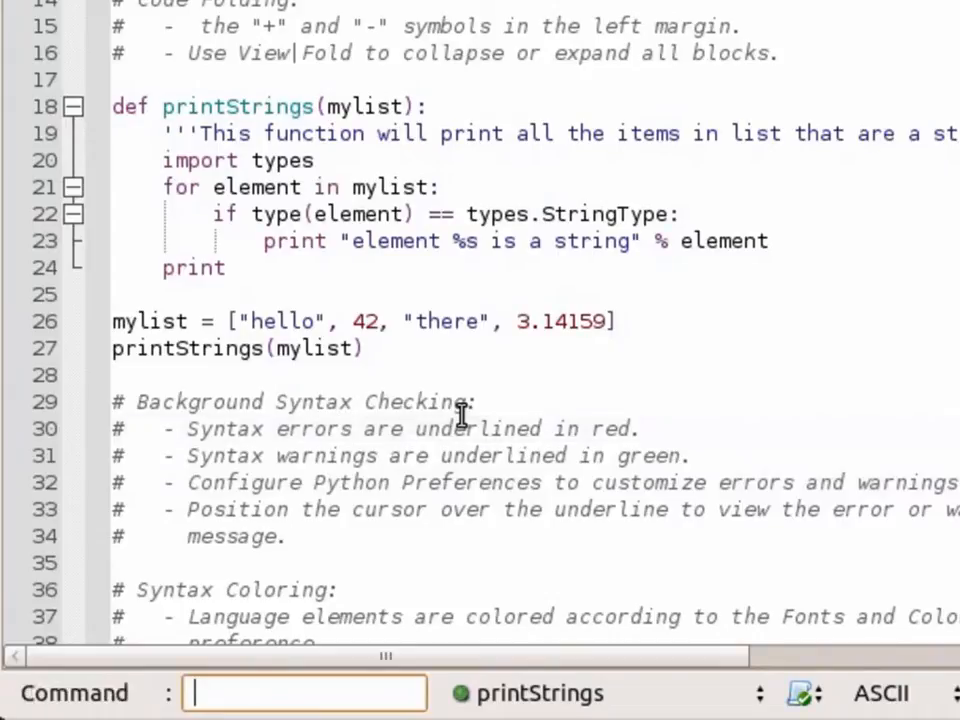
Run !ls from the Vi command line to list project files
type("!")
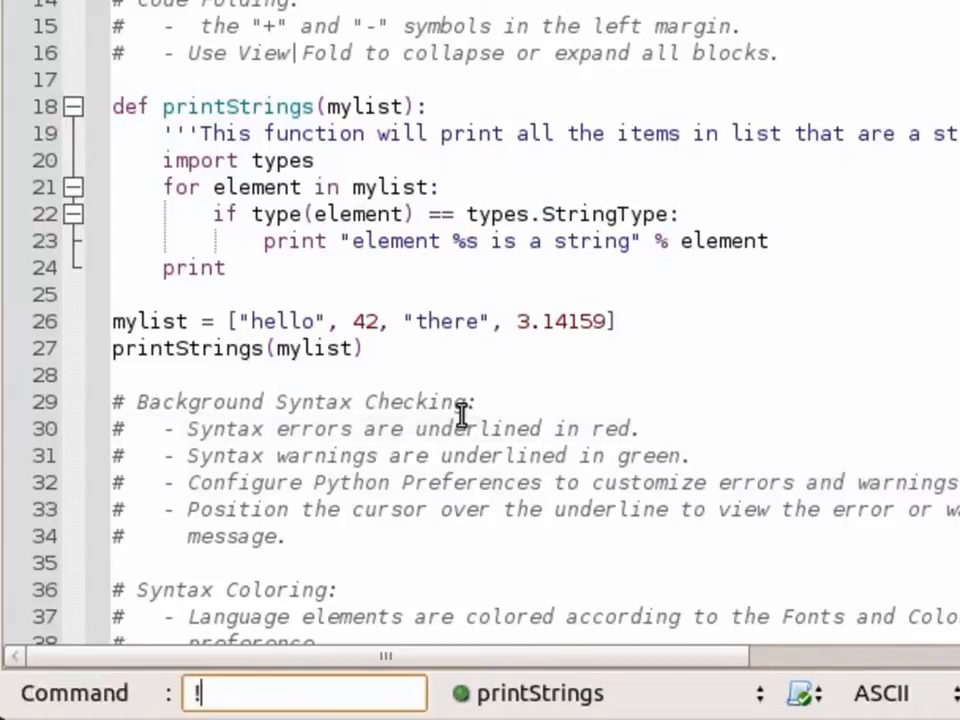
type("ls")
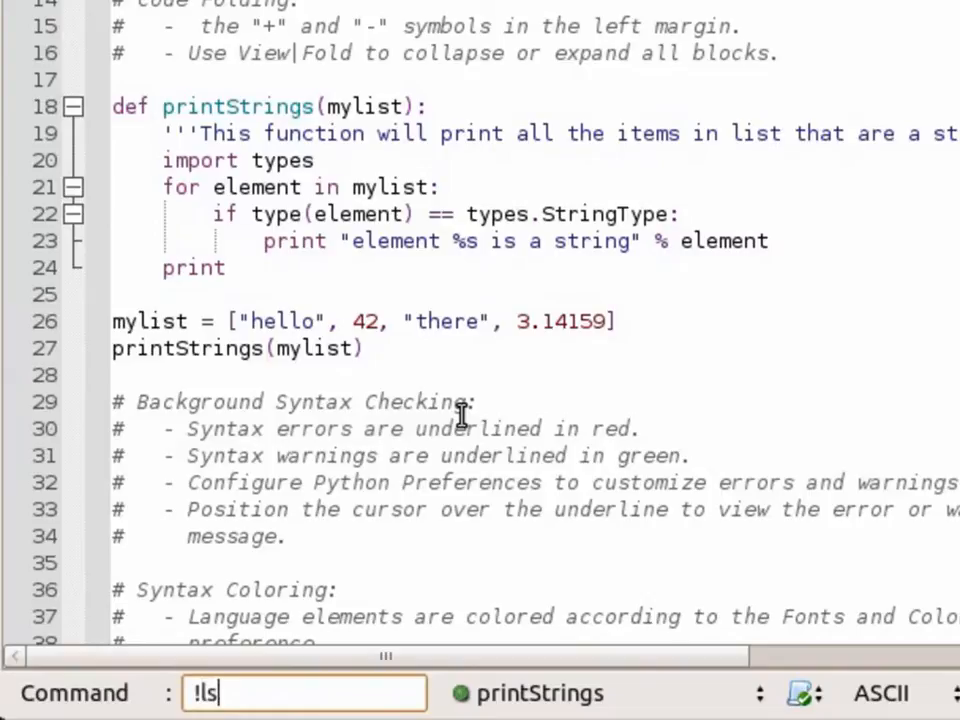
key("Return")
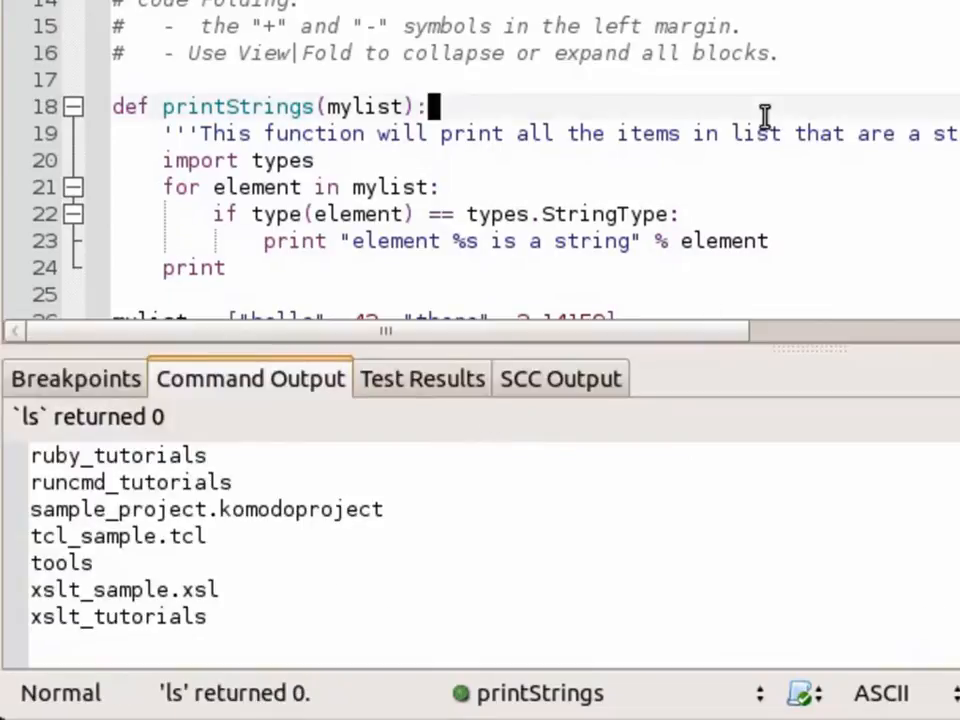